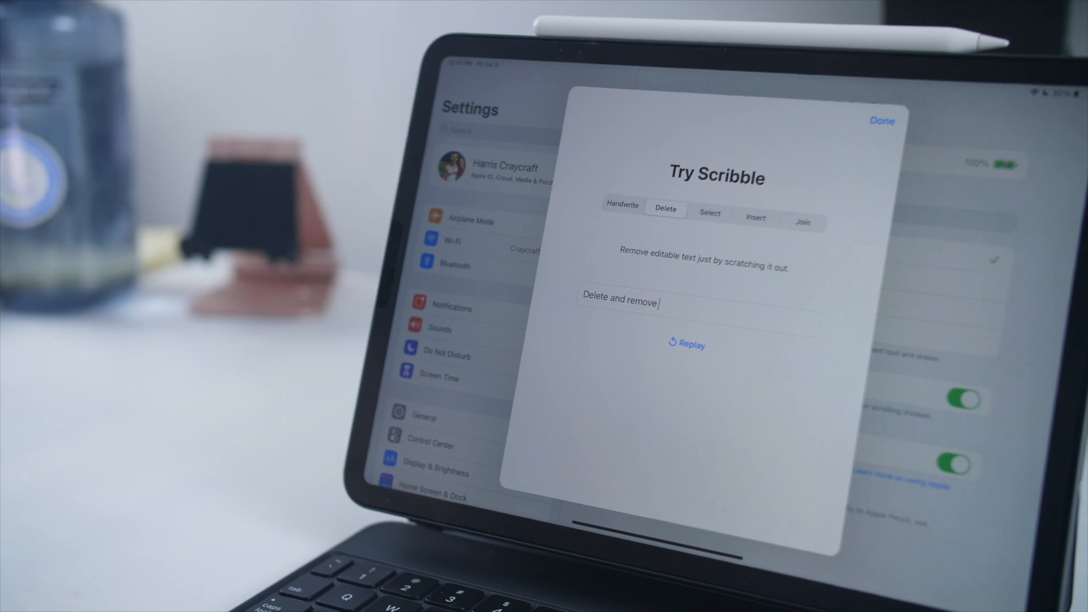
Scratch out the practice text, then begin writing on a blank quick note
left_click(700, 212)
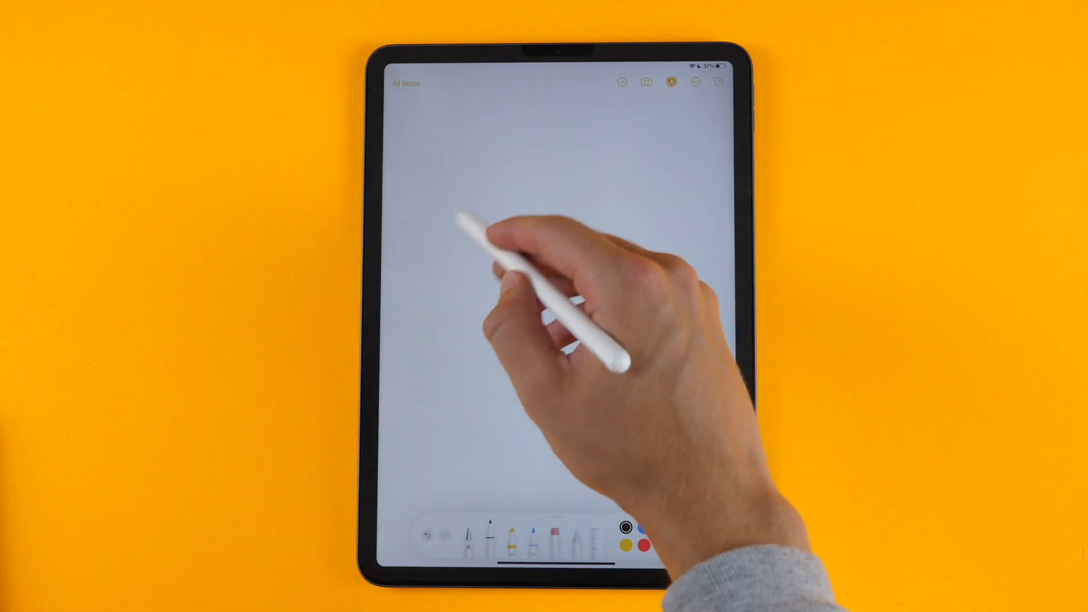
left_click_drag(451, 215, 565, 243)
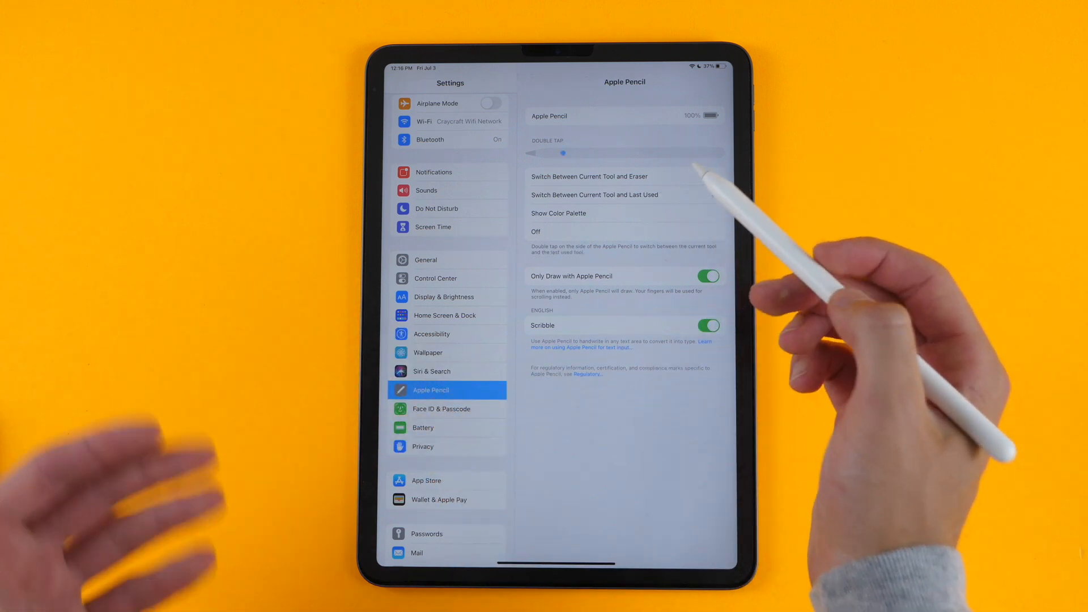
Set Apple Pencil double-tap to Switch Between Current Tool and Last Used
left_click(593, 195)
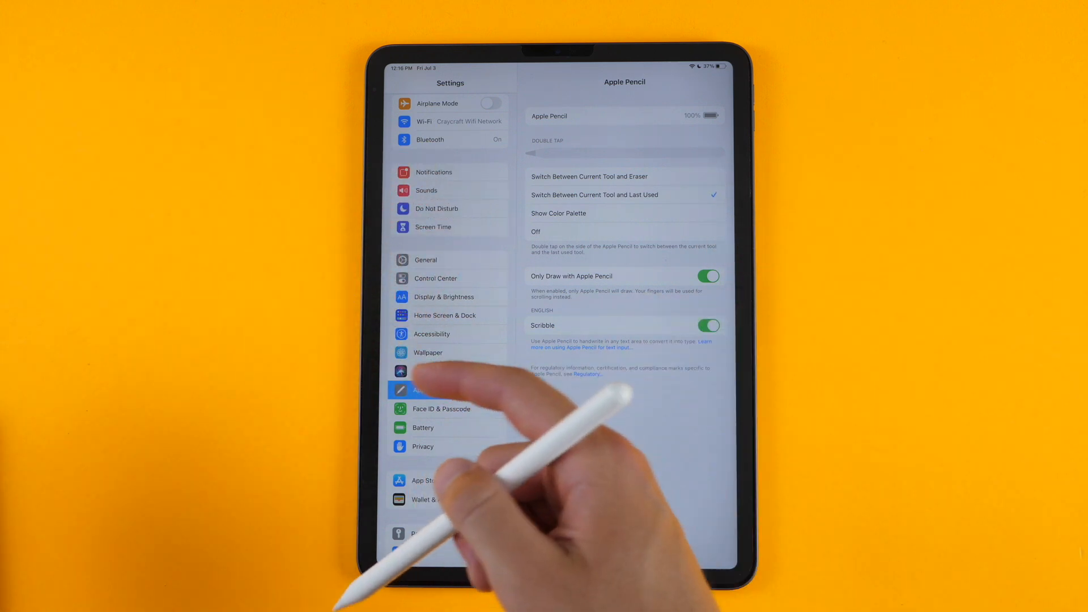
left_click(559, 213)
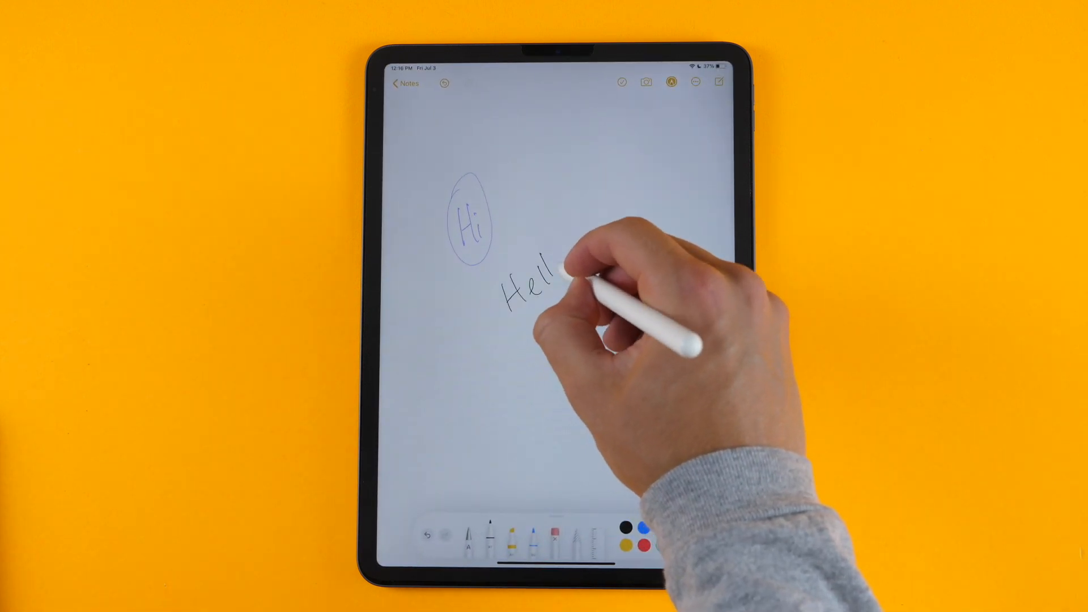
Handwrite a circled 'Hi' and the word 'Hello' as ink on the note
left_click(628, 536)
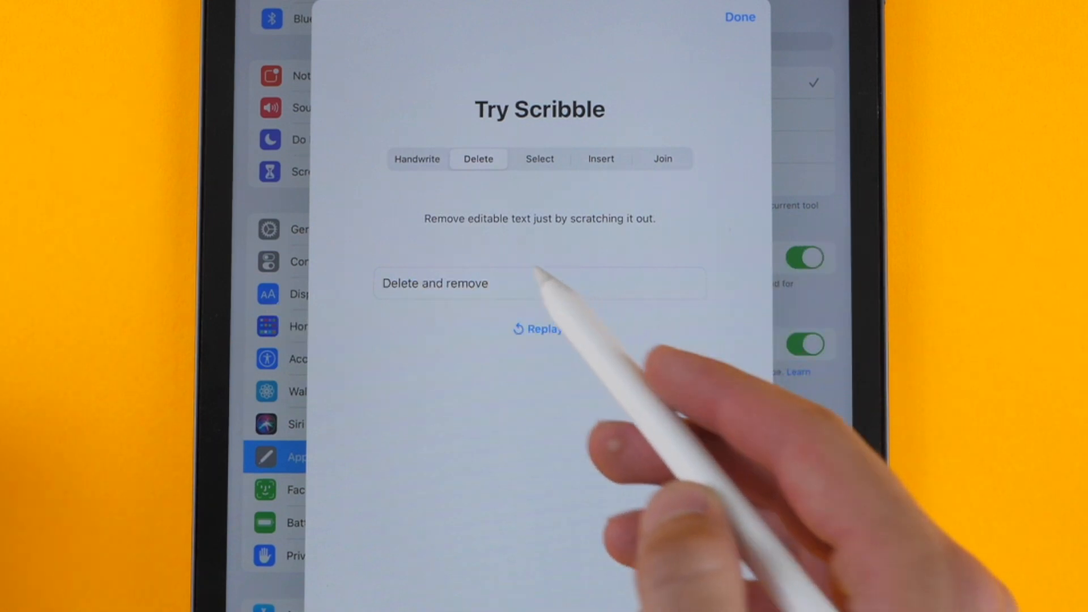
Try the Select, Insert and Join lessons of the Scribble practice sheet in turn
left_click(539, 159)
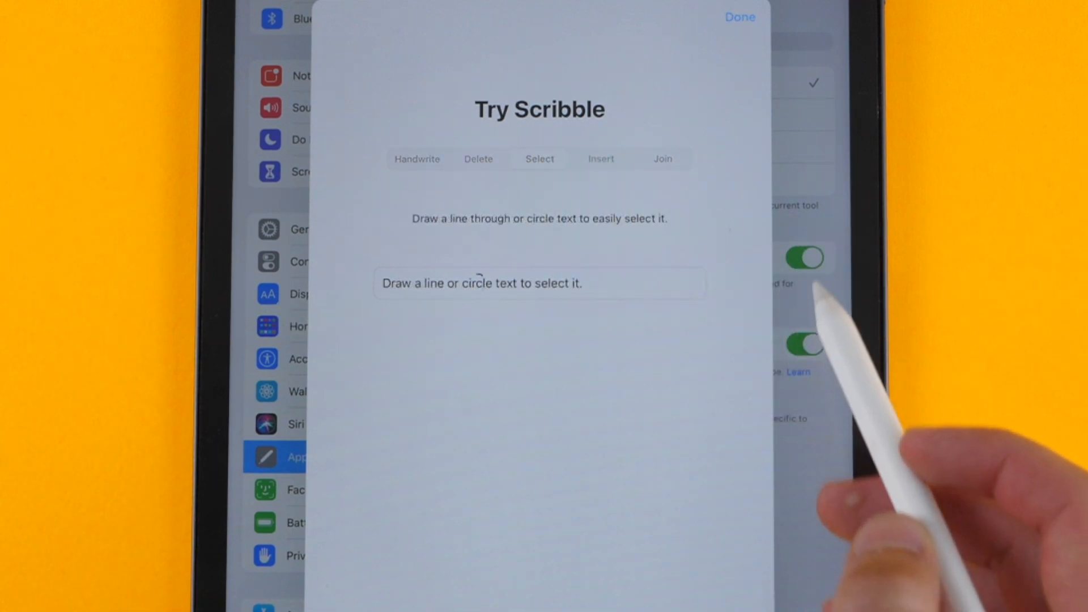
left_click(600, 159)
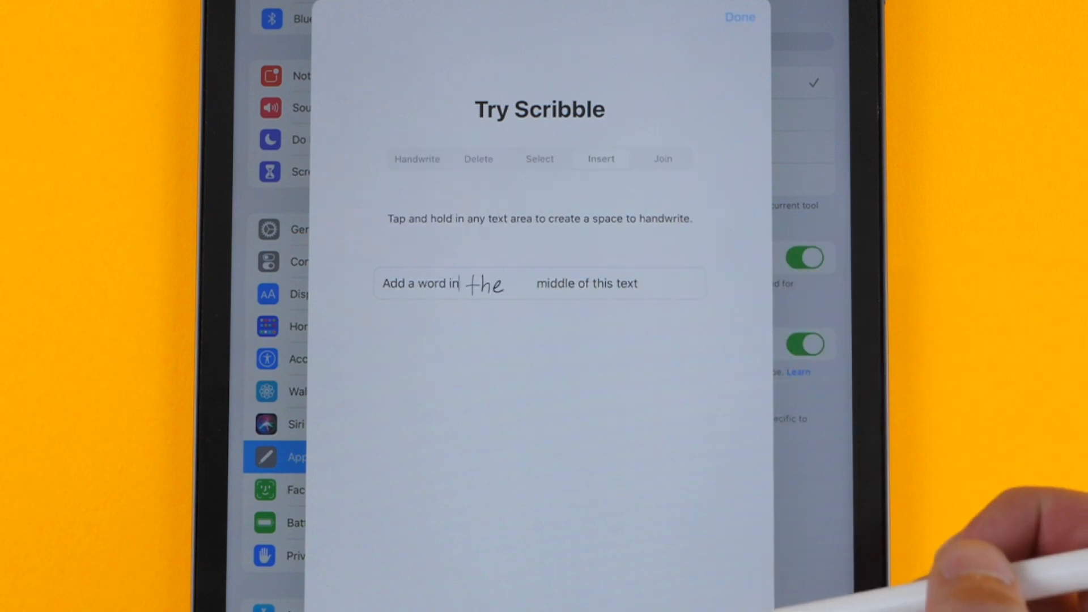
left_click(660, 159)
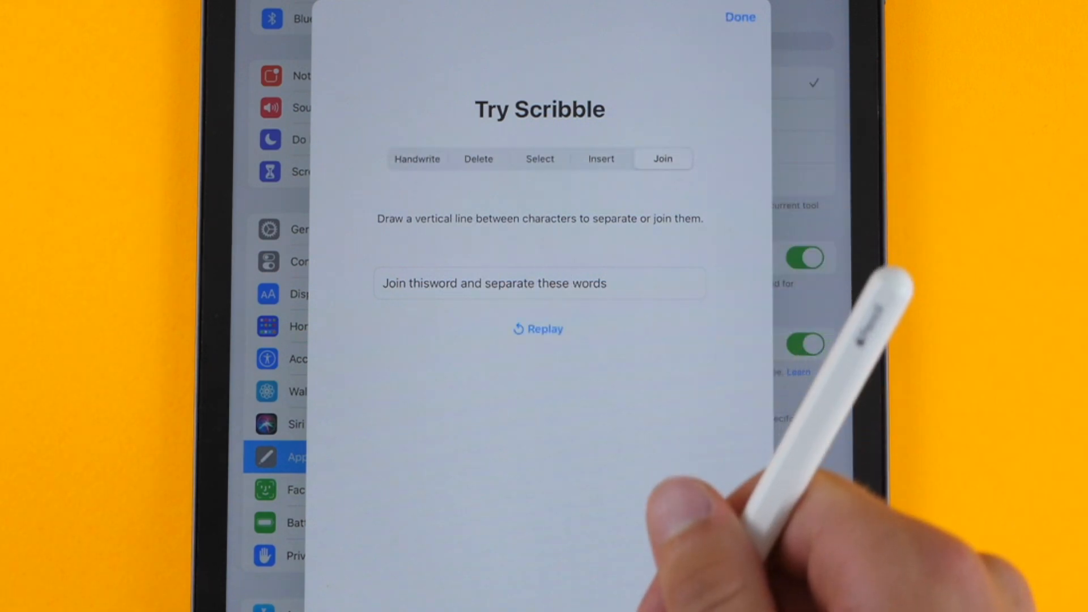
left_click(737, 17)
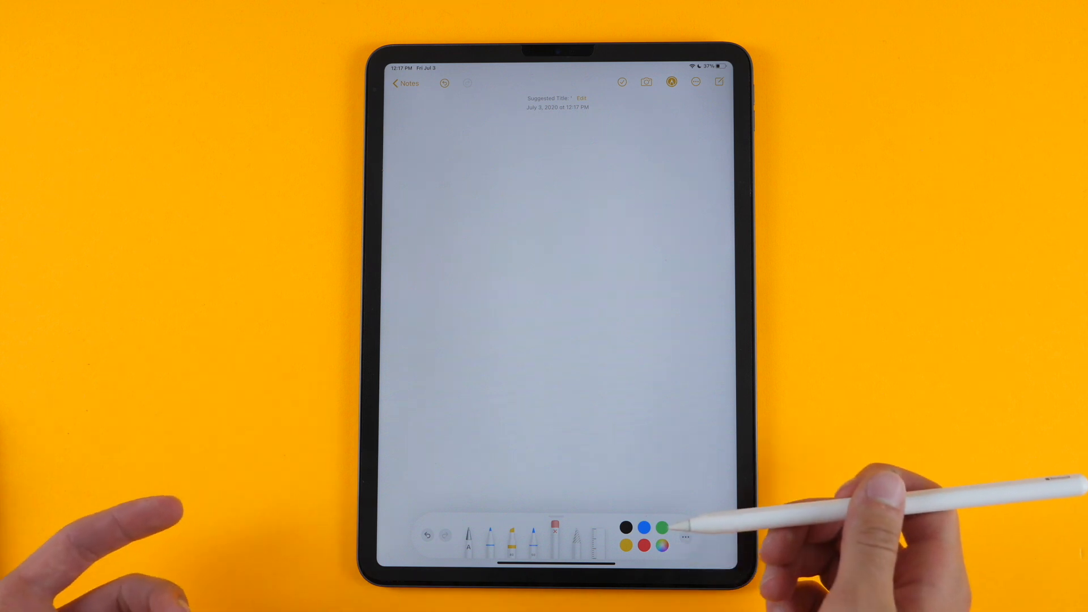
mouse_move(728, 430)
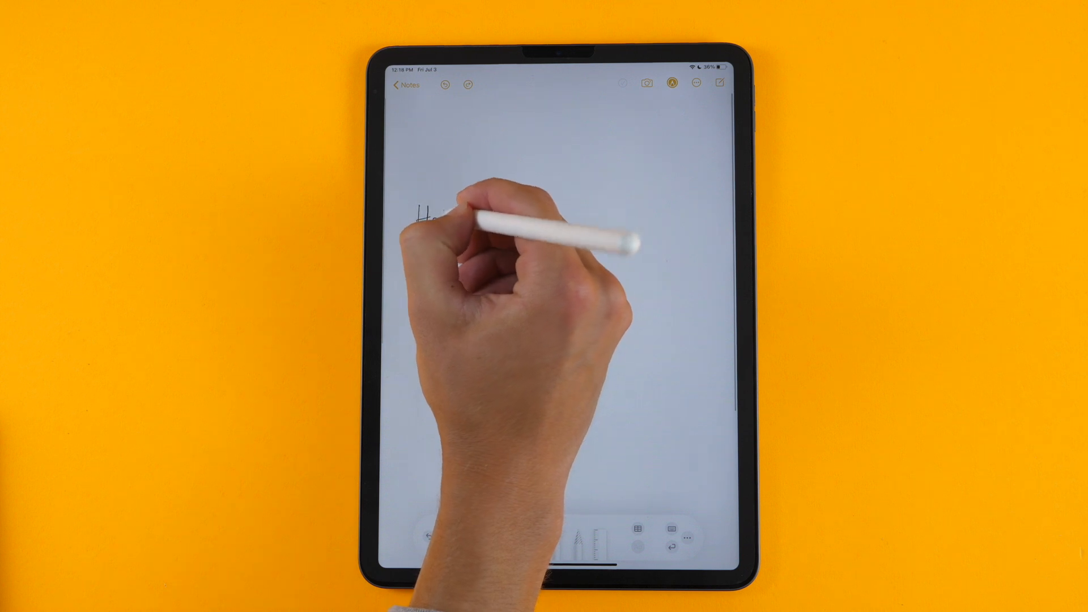
Handwrite the first words of a new note so they convert to typed text
left_click_drag(422, 209, 500, 215)
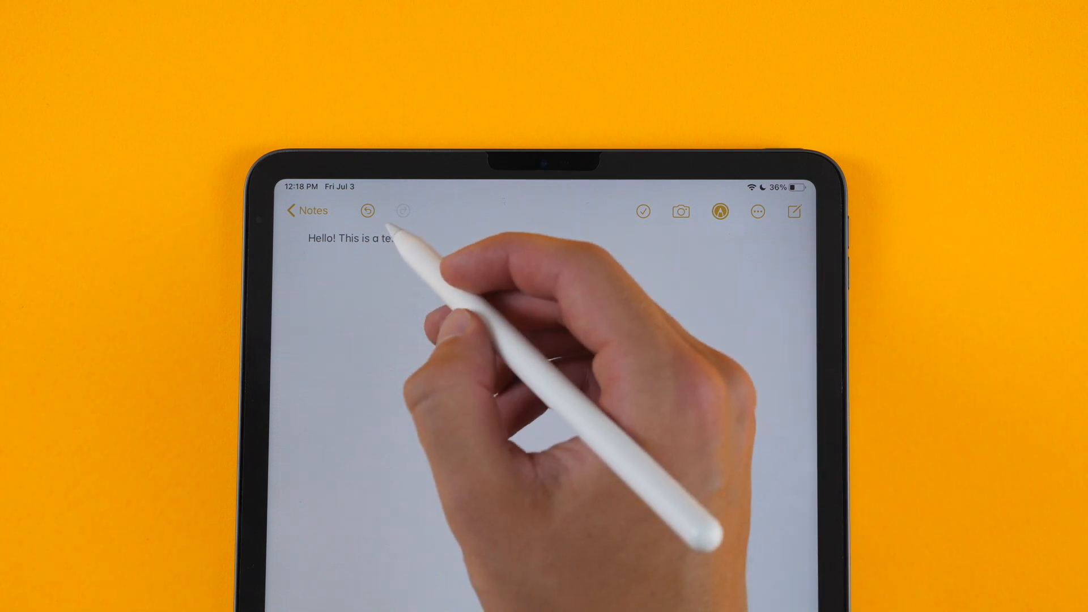
Select words and insert 'not' so the sentence reads 'Hello! This is not a test'
double_click(388, 240)
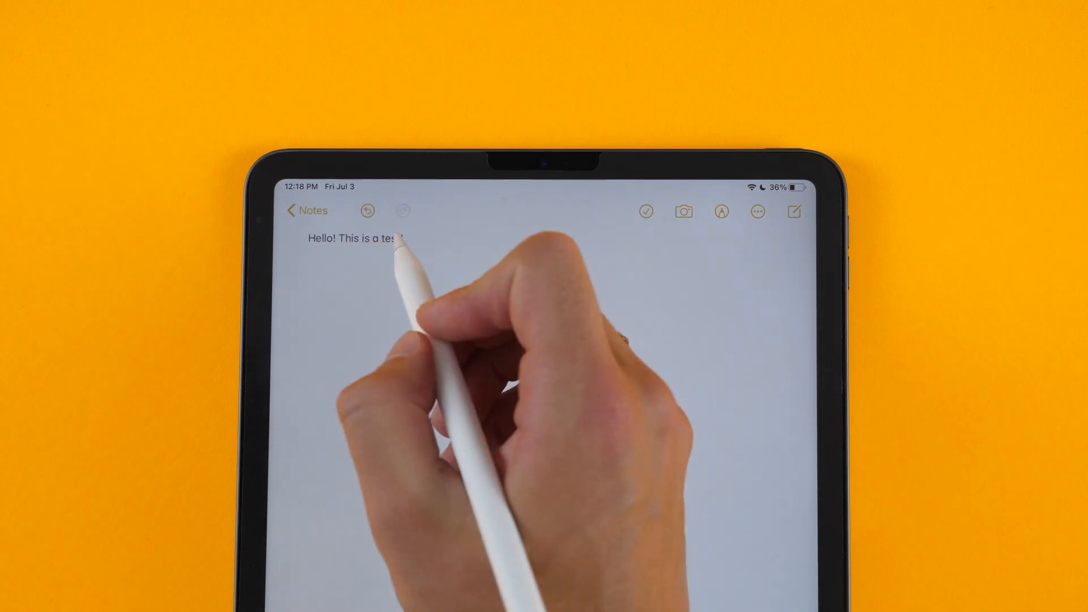
double_click(355, 239)
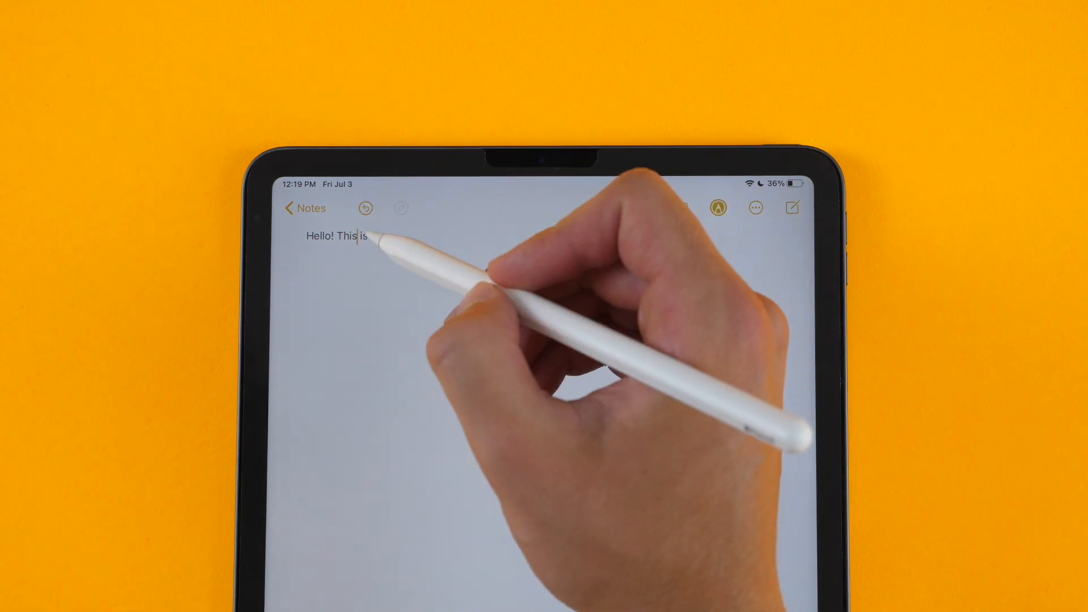
type("a test")
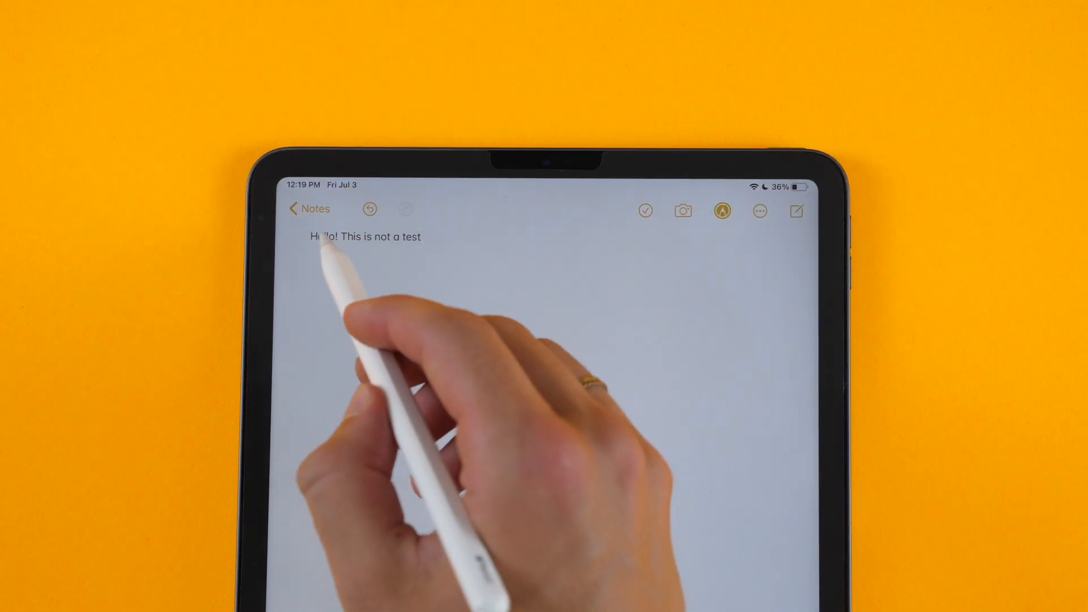
double_click(364, 237)
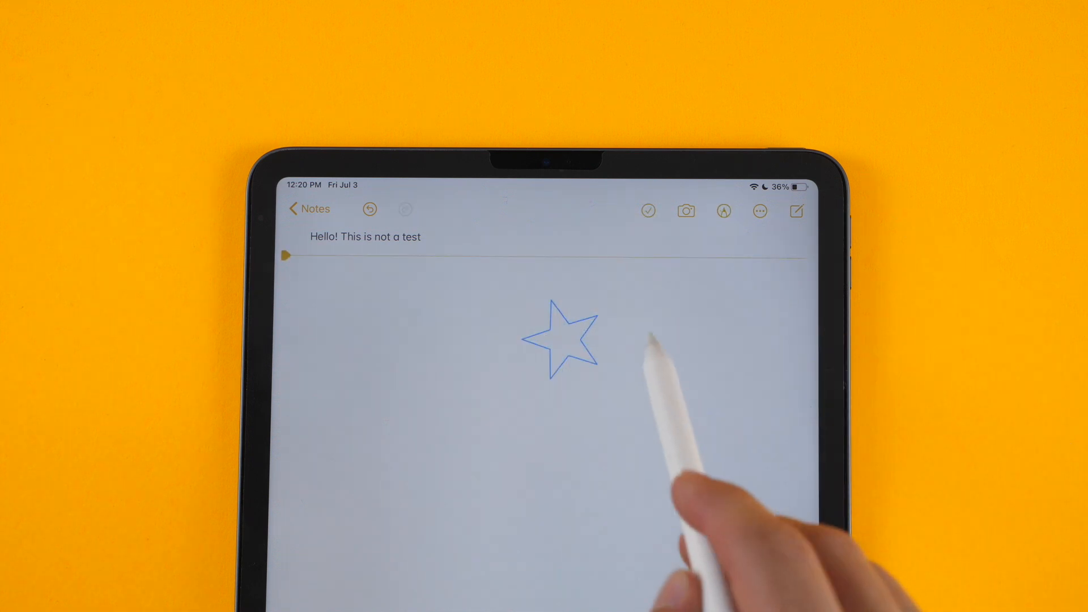
Draw a rectangle beside the star and two straight lines, held so Shape Recognition snaps them
left_click_drag(638, 320, 715, 375)
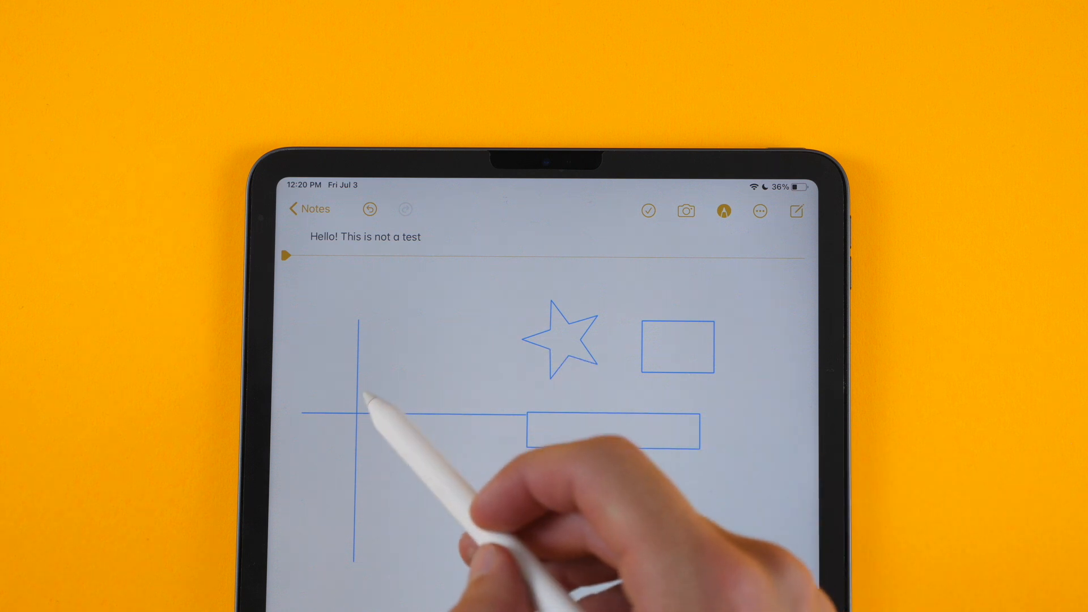
left_click_drag(360, 412, 468, 309)
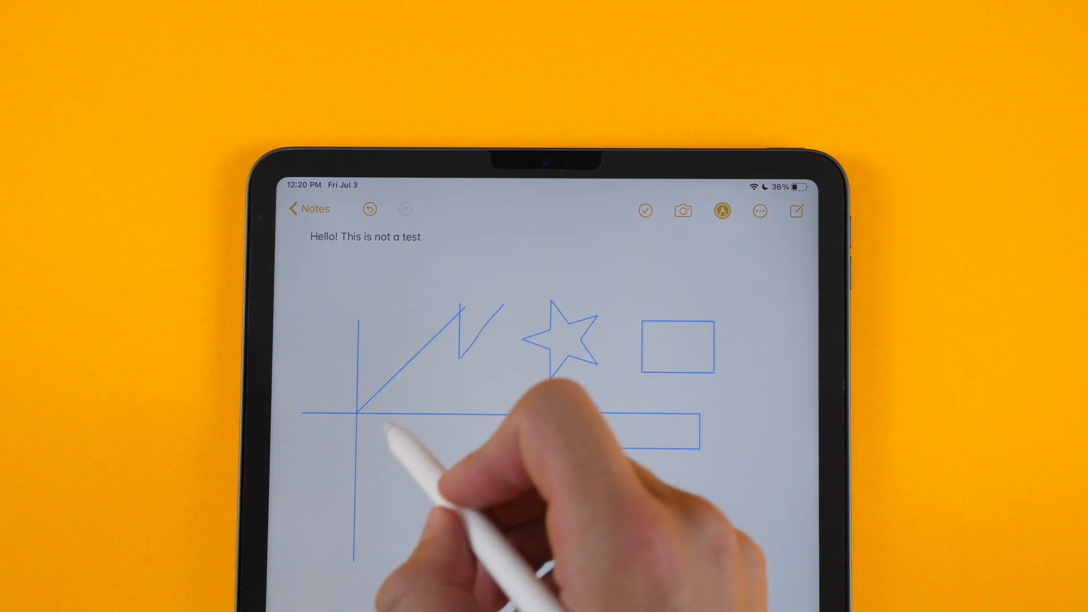
left_click_drag(444, 397, 735, 401)
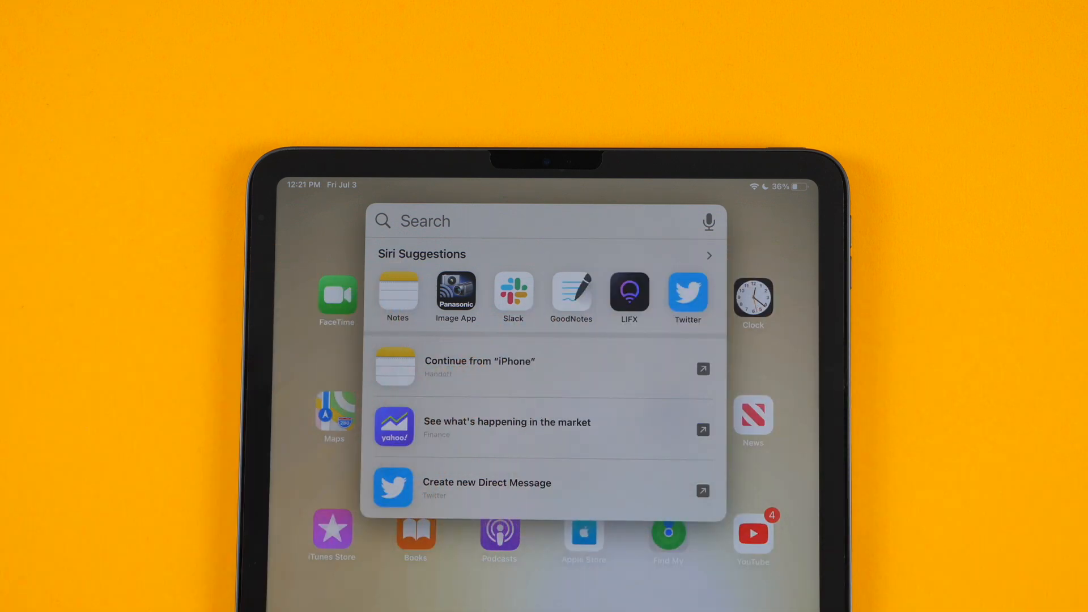
Handwrite 'pizza' in Spotlight Search, clear it, then begin writing 'chic'
type("Pi")
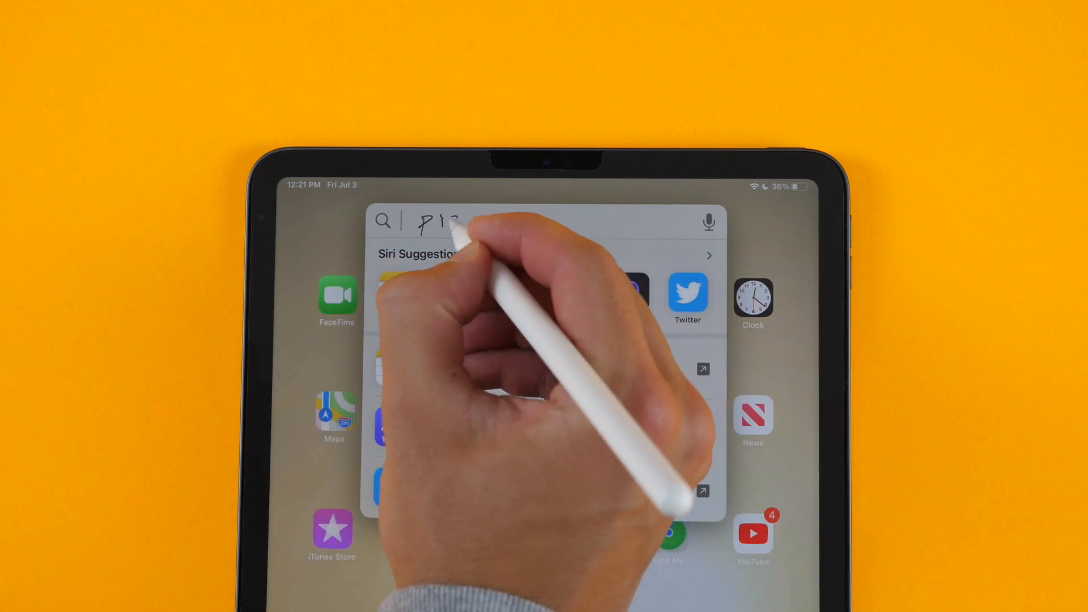
type("pizza")
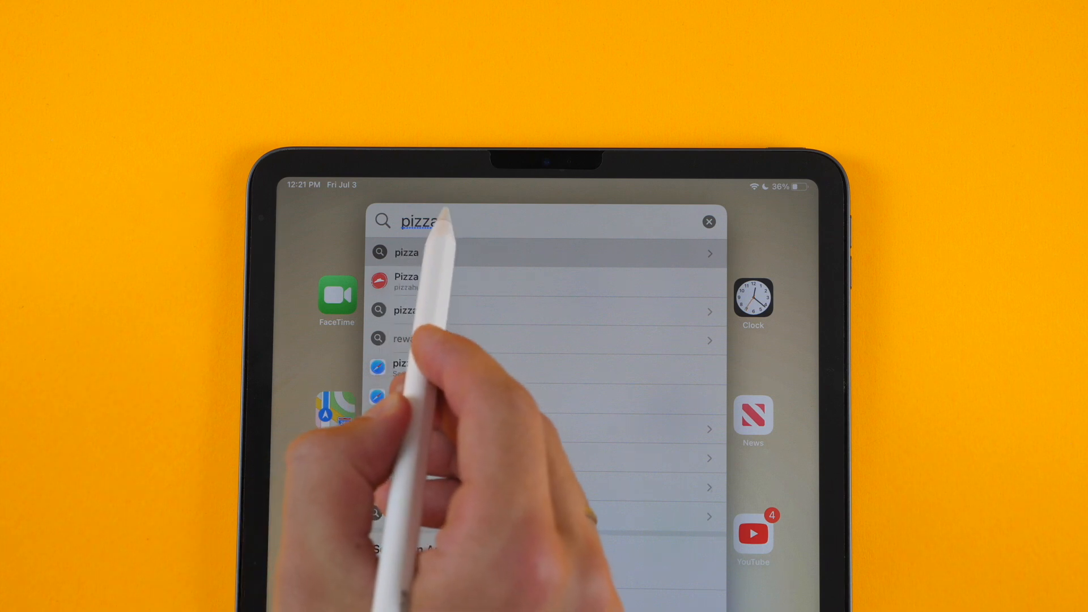
left_click(707, 221)
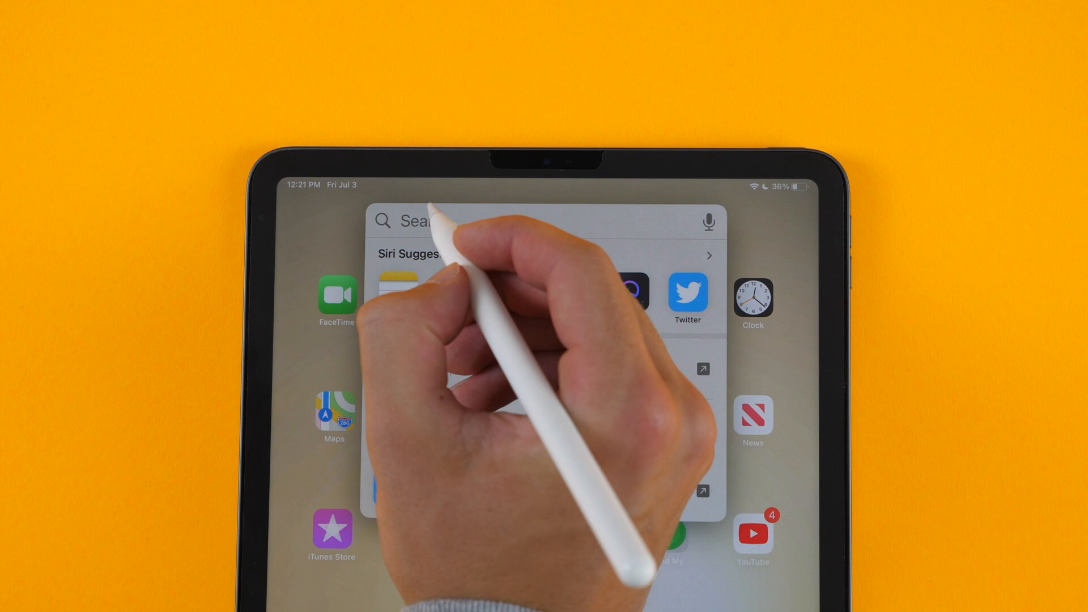
type("chic")
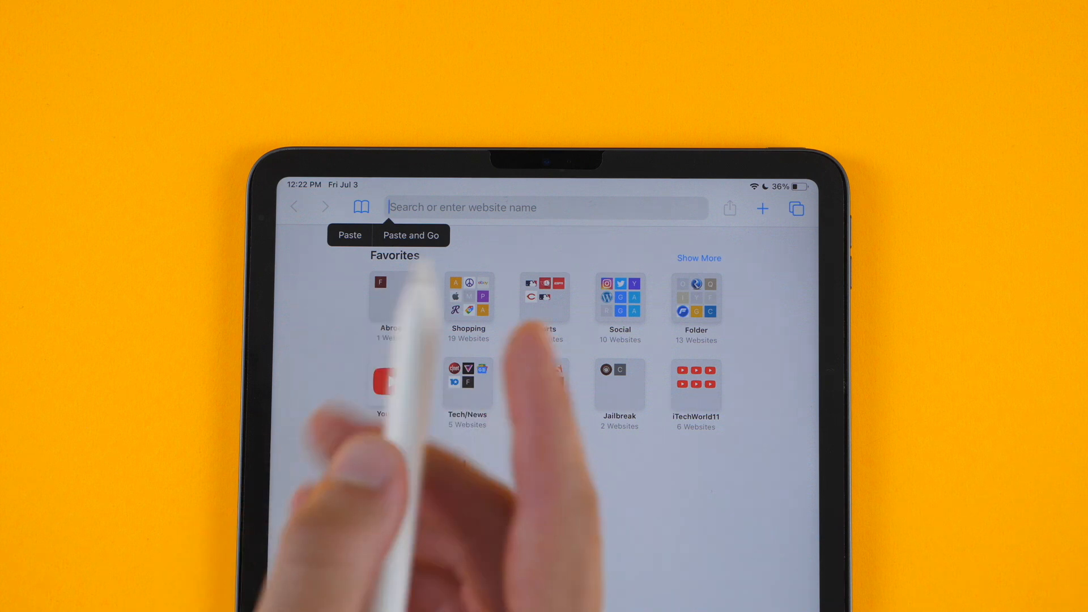
Handwrite 'idownloa' into Safari's address bar as the start of a site name
type("id")
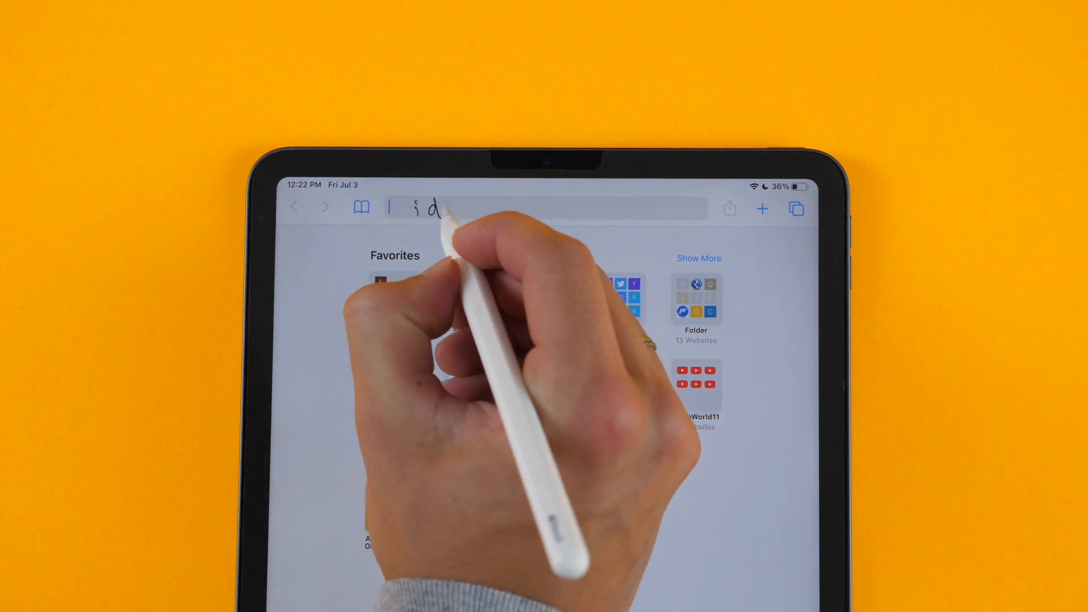
type("idownloa")
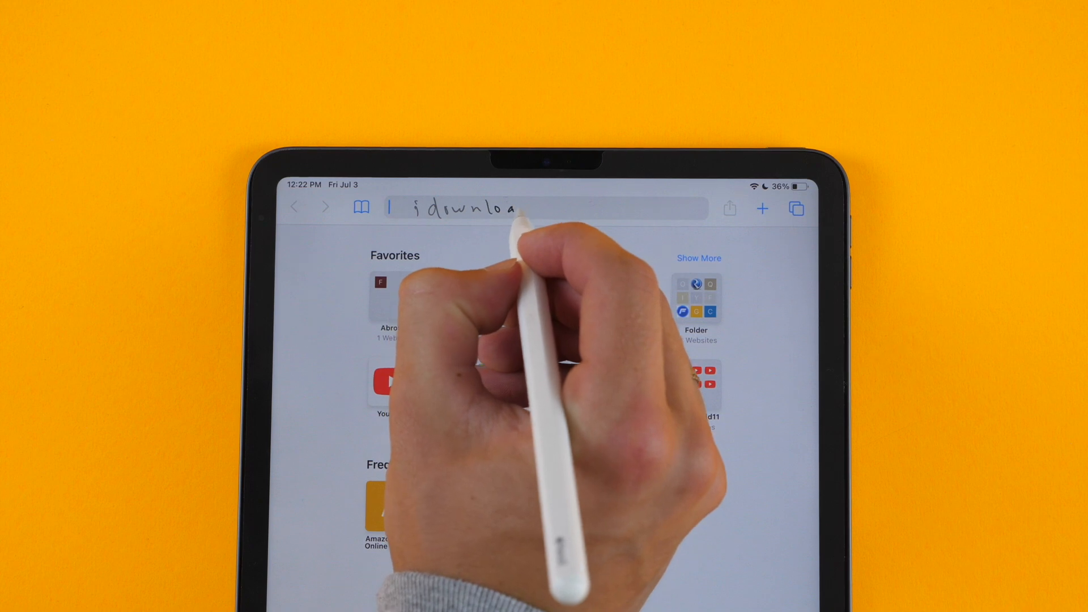